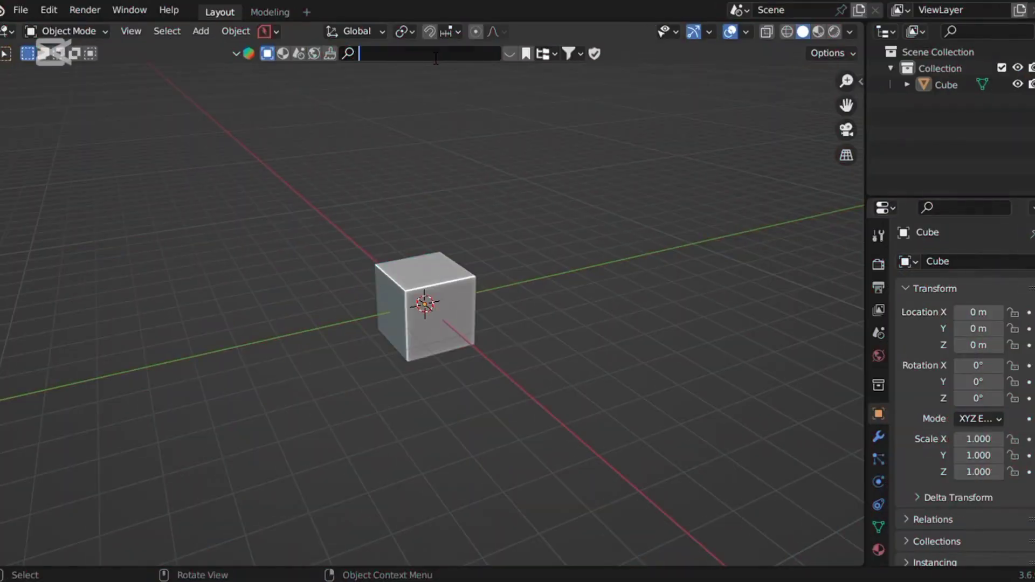
Search the asset library for 'mecha' and add the Sci-Fi Security Drone to the scene.
{"action": "type", "text": "mech"}
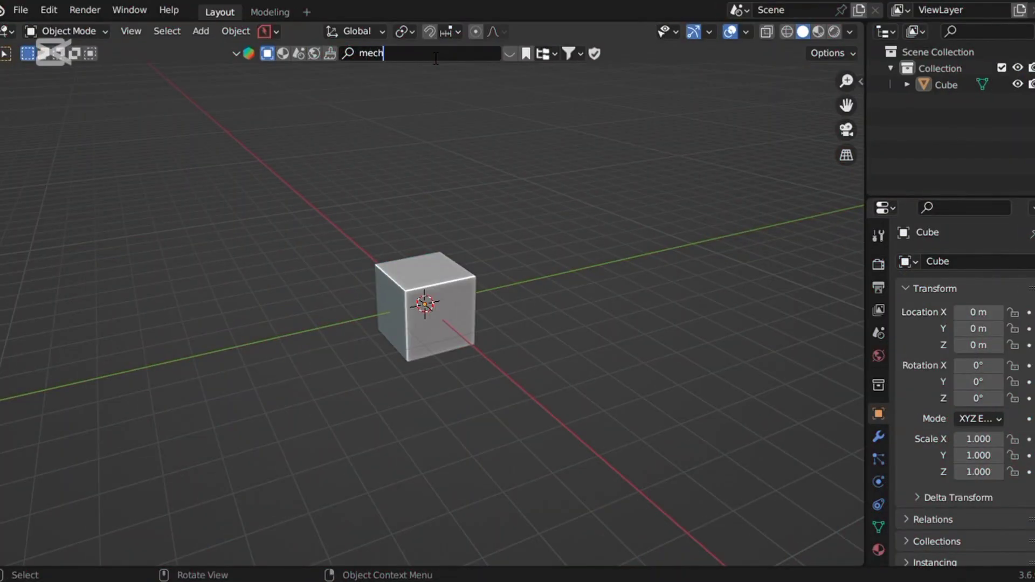
{"action": "type", "text": "a"}
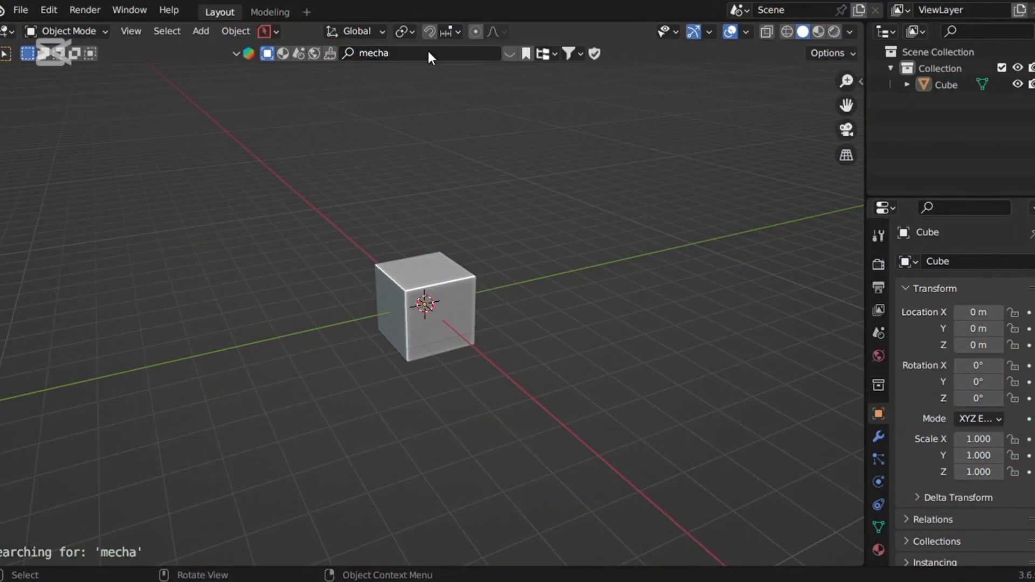
{"action": "key", "text": "Return"}
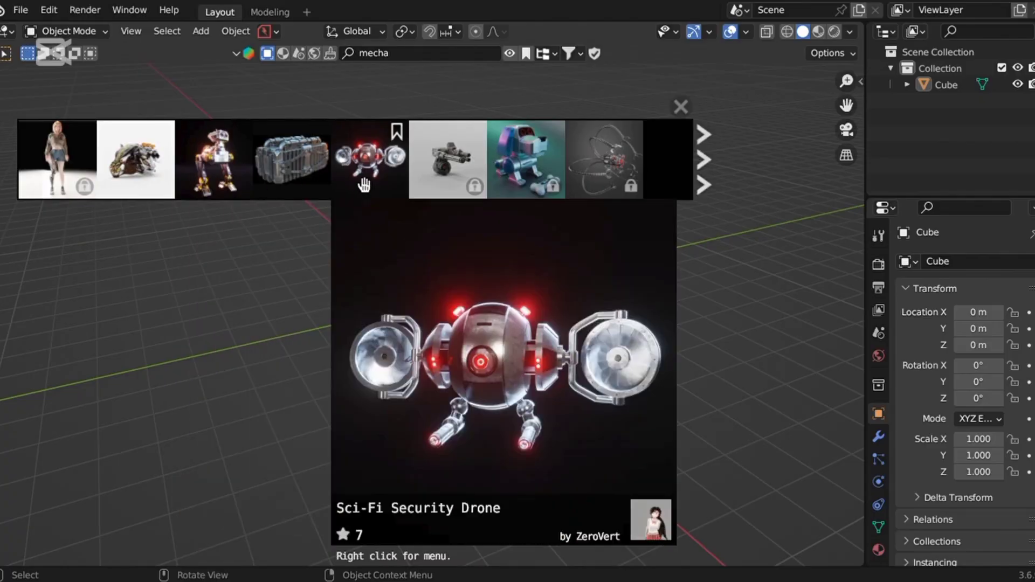
{"action": "left_click", "coordinate": [361, 157]}
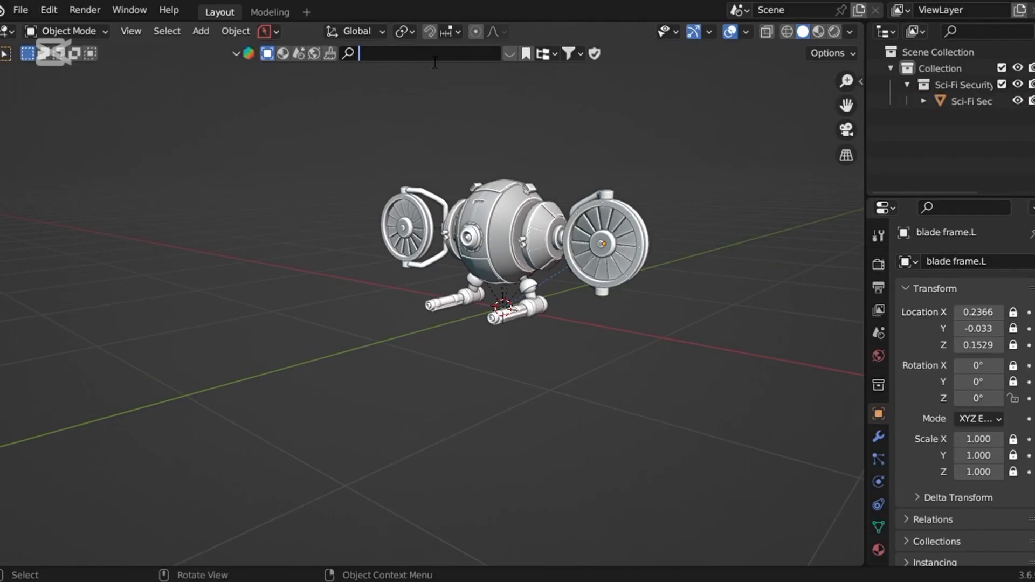
Search assets for 'building', download the average building, then bring up the KIT OPS kit pack list.
{"action": "type", "text": "building"}
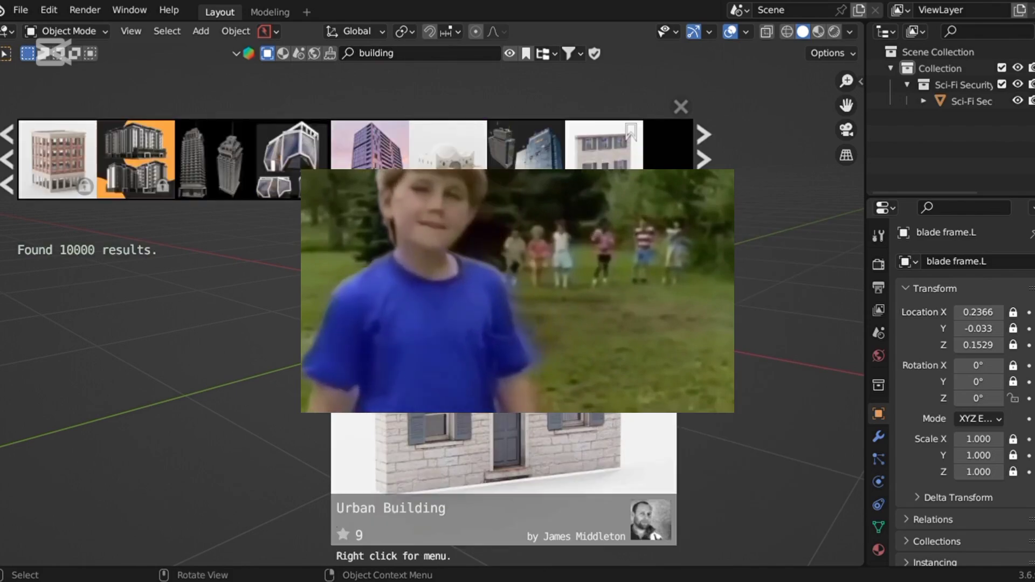
{"action": "left_click", "coordinate": [202, 159]}
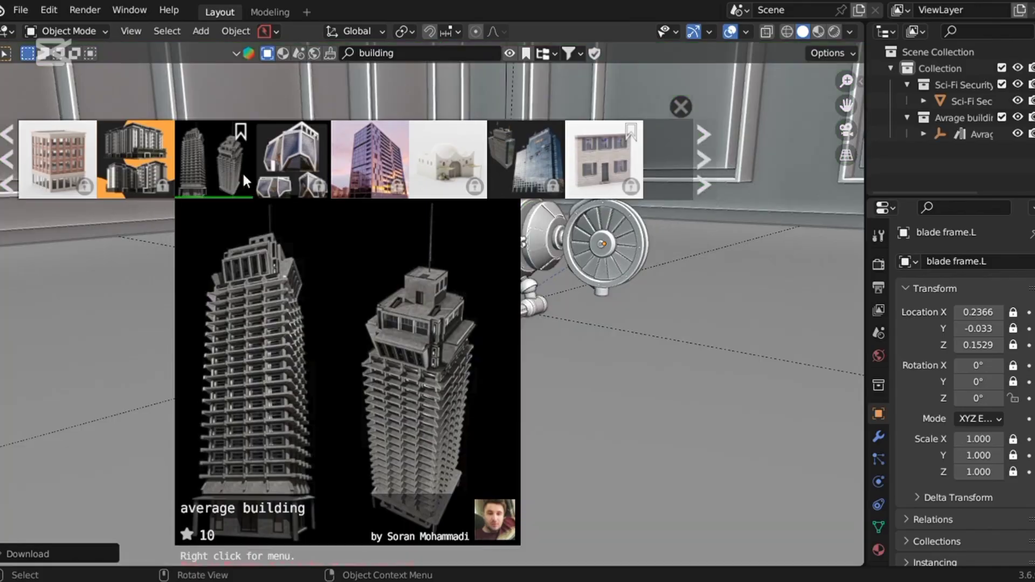
{"action": "left_click", "coordinate": [681, 107]}
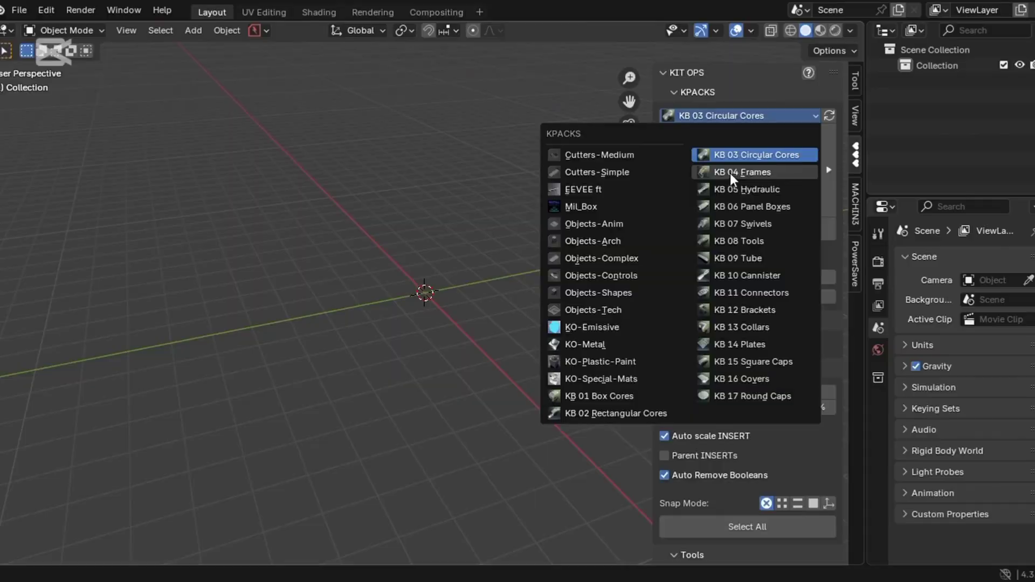
Add insert 095 from the KB 05 Hydraulic kit pack to the scene.
{"action": "left_click", "coordinate": [747, 189]}
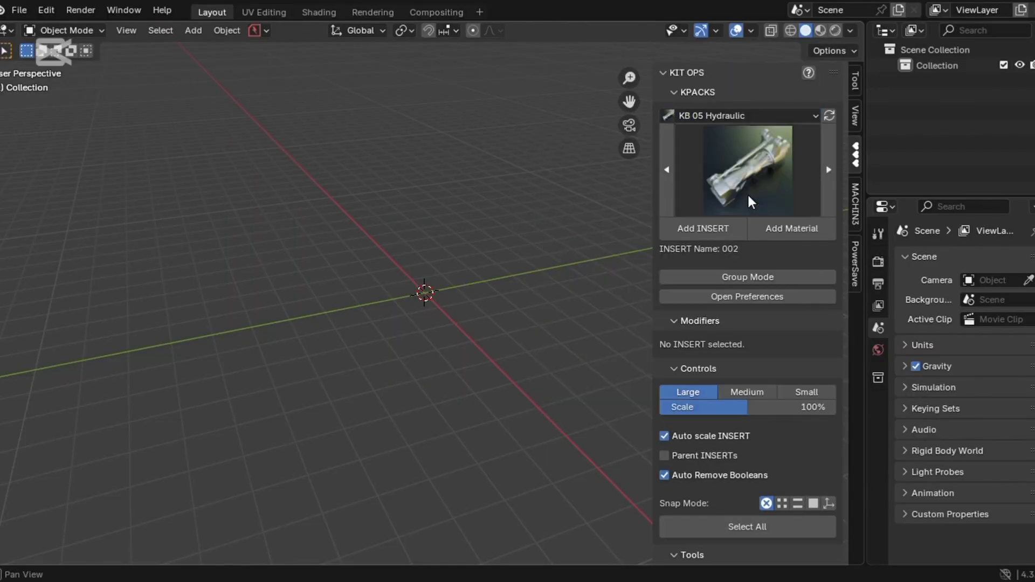
{"action": "left_click", "coordinate": [747, 169]}
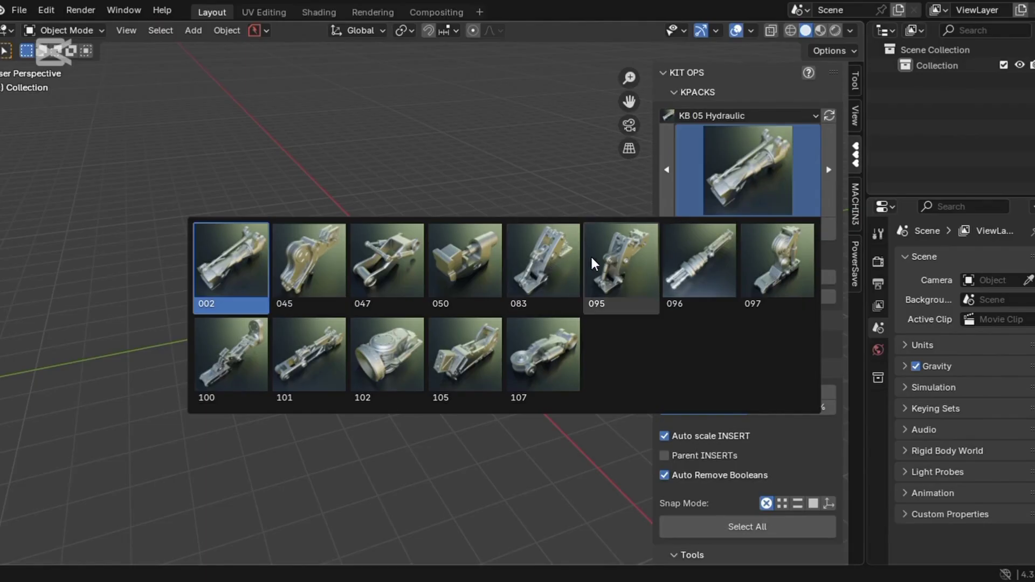
{"action": "left_click", "coordinate": [620, 259]}
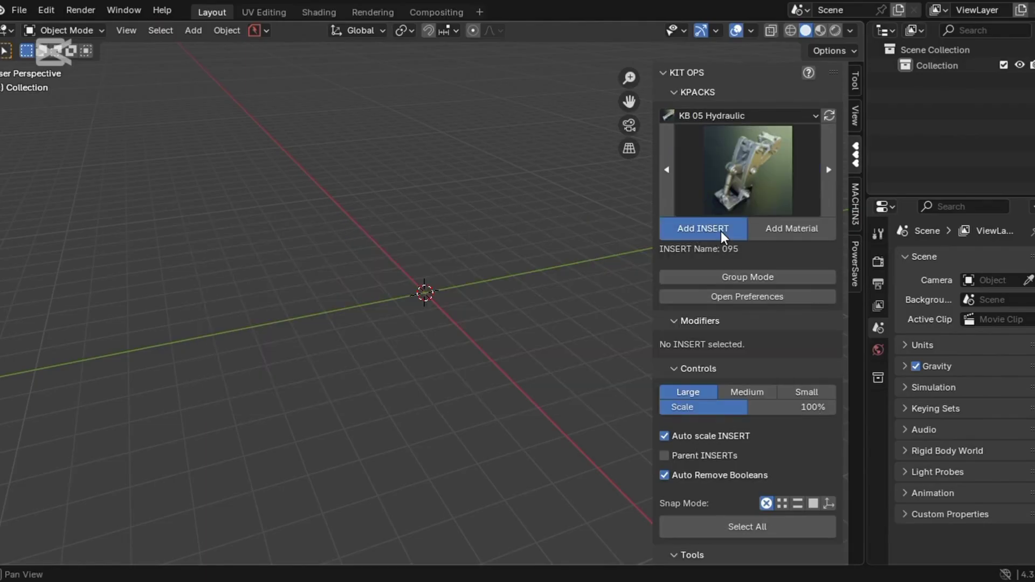
{"action": "left_click", "coordinate": [703, 228]}
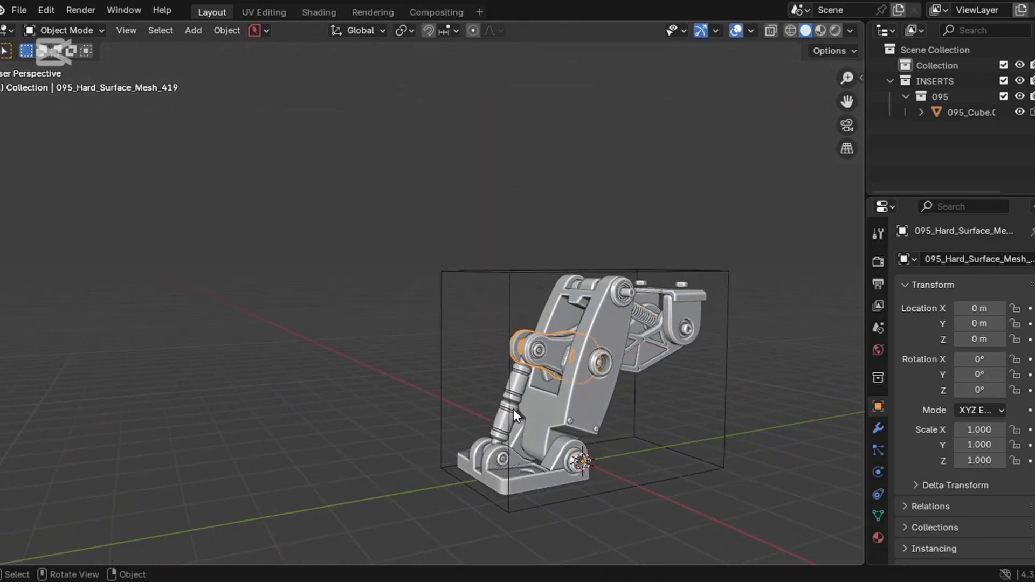
Duplicate the hydraulic leg in side view and mirror the copy along global X.
{"action": "key", "text": "x"}
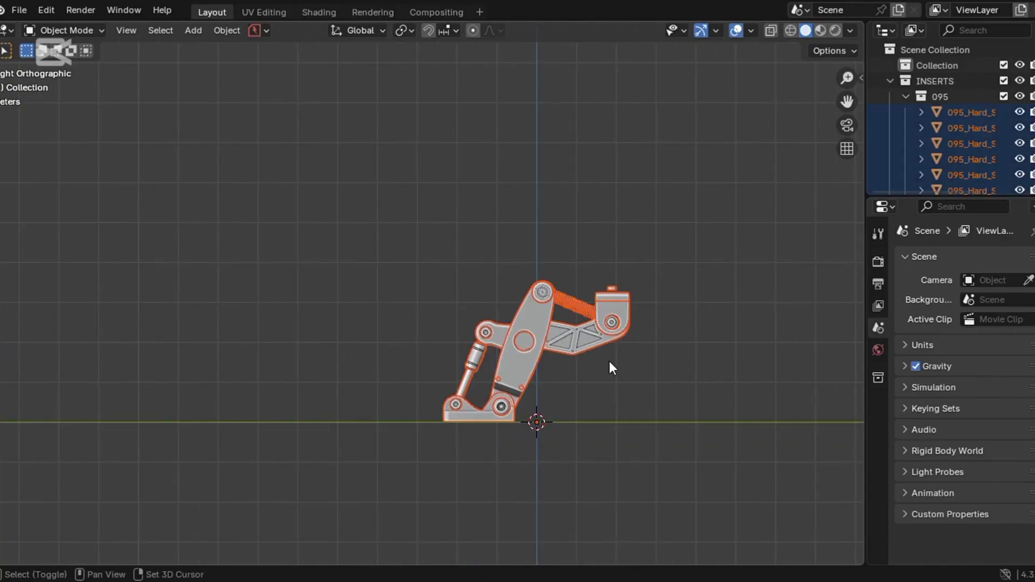
{"action": "key", "text": "g"}
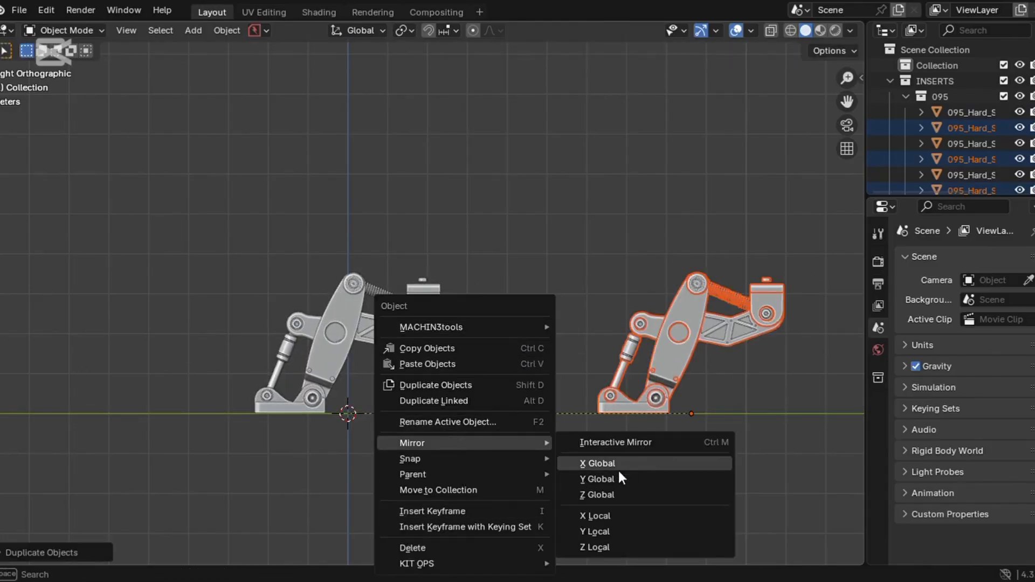
{"action": "left_click", "coordinate": [597, 463]}
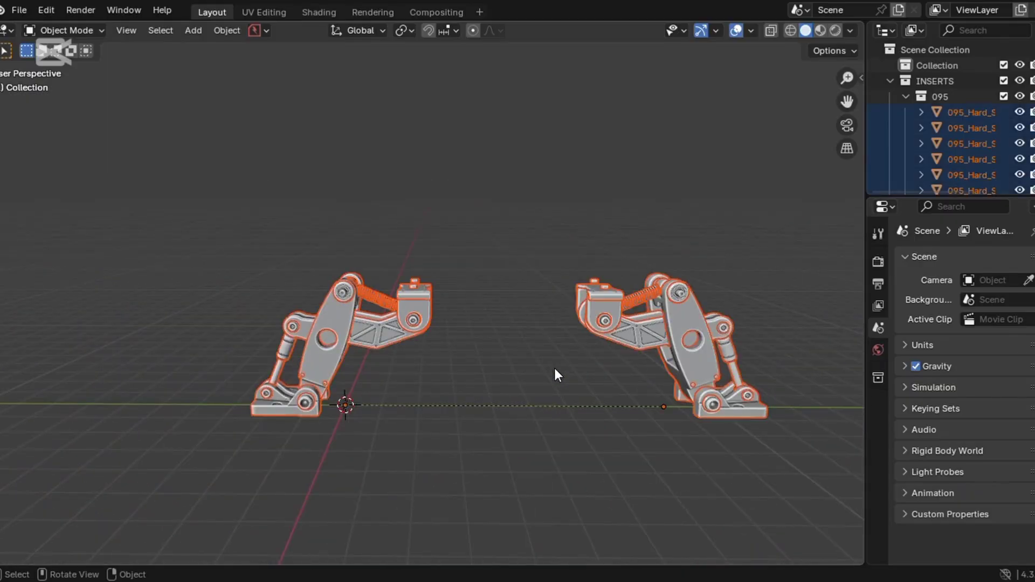
Remove the hydraulic inserts and open the rifle file with the scope and two mounts.
{"action": "left_click", "coordinate": [45, 10]}
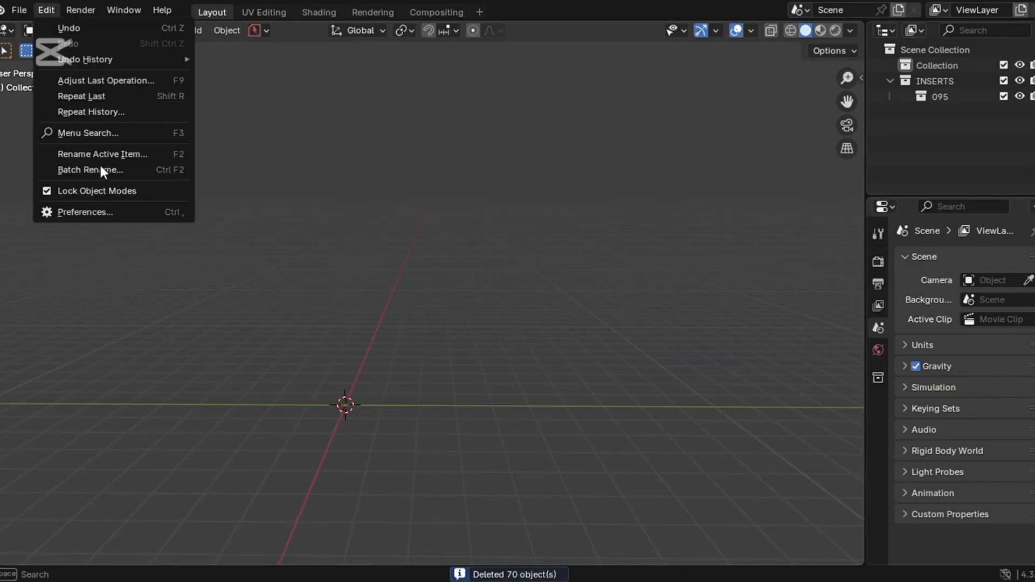
{"action": "left_click", "coordinate": [202, 259]}
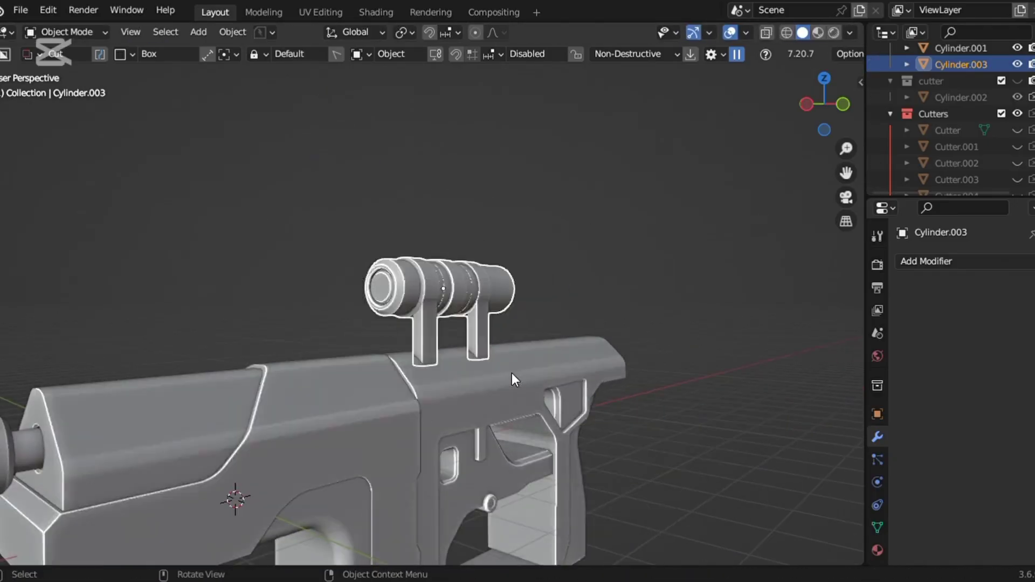
Lengthen the scope with slotted mounts and scale a mesh section by 0.819.
{"action": "key", "text": "Tab"}
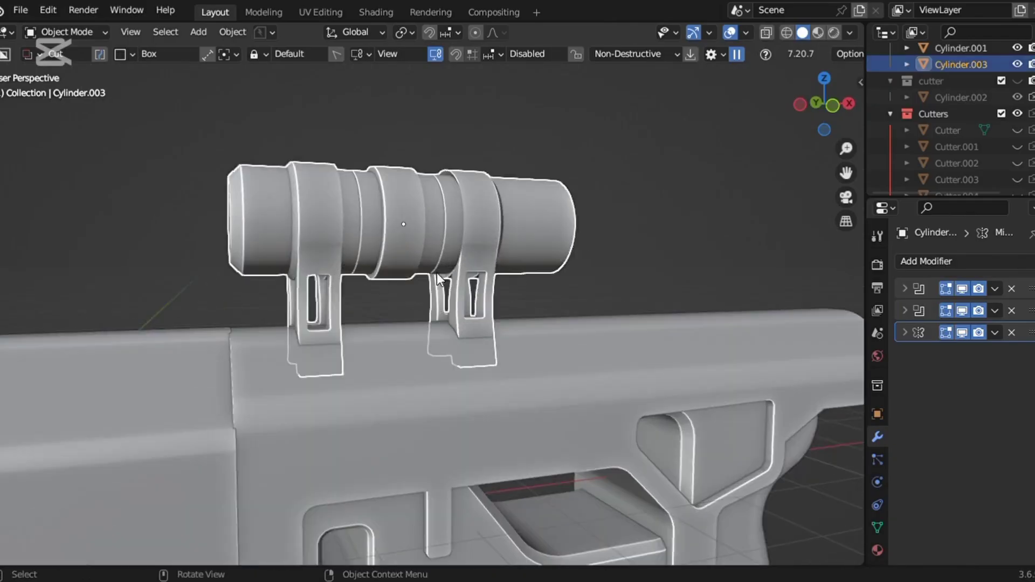
{"action": "key", "text": "Tab"}
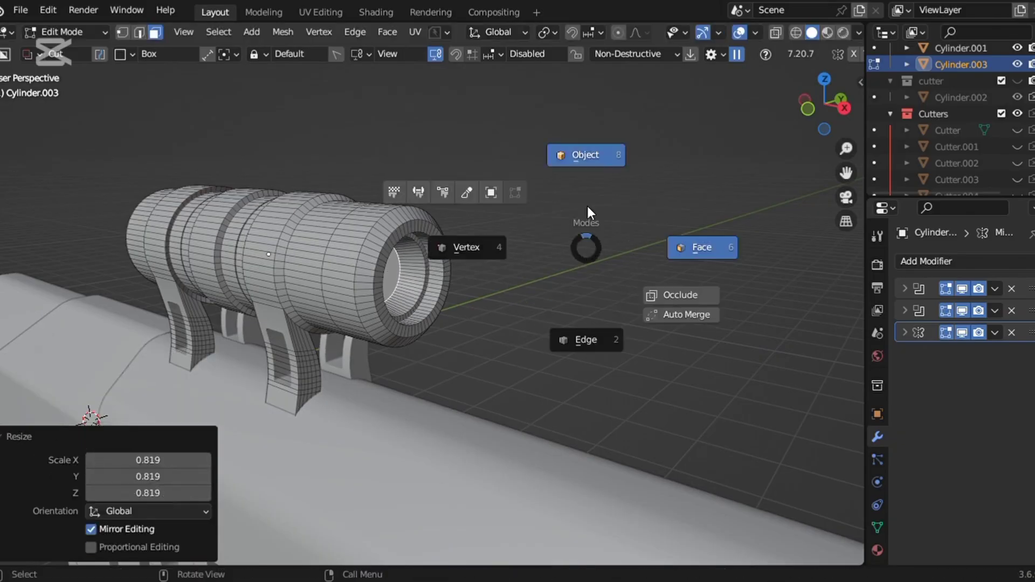
Model a cylinder pivot with an angled lever in the recess above the grip.
{"action": "left_click", "coordinate": [585, 155]}
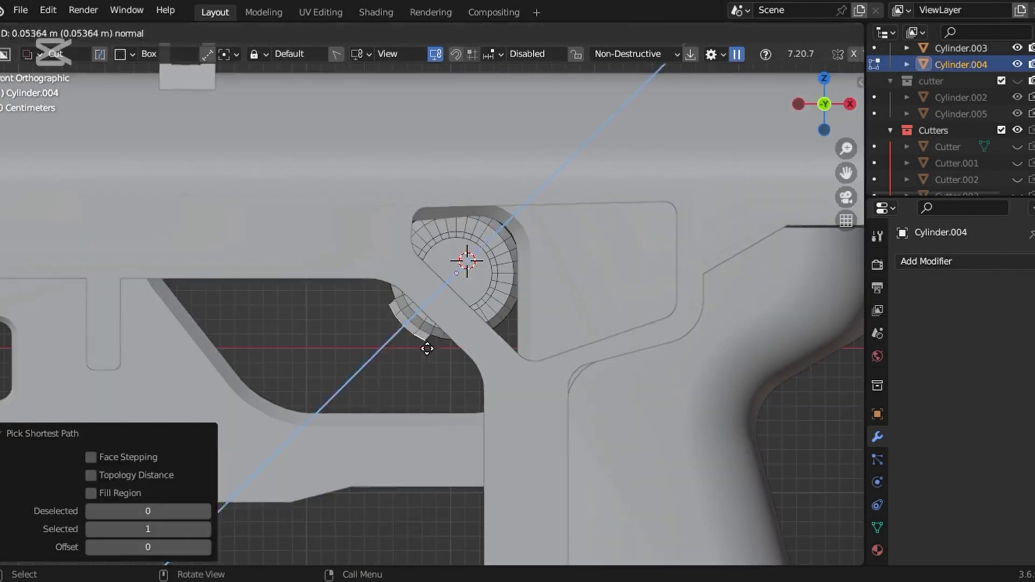
{"action": "key", "text": "Tab"}
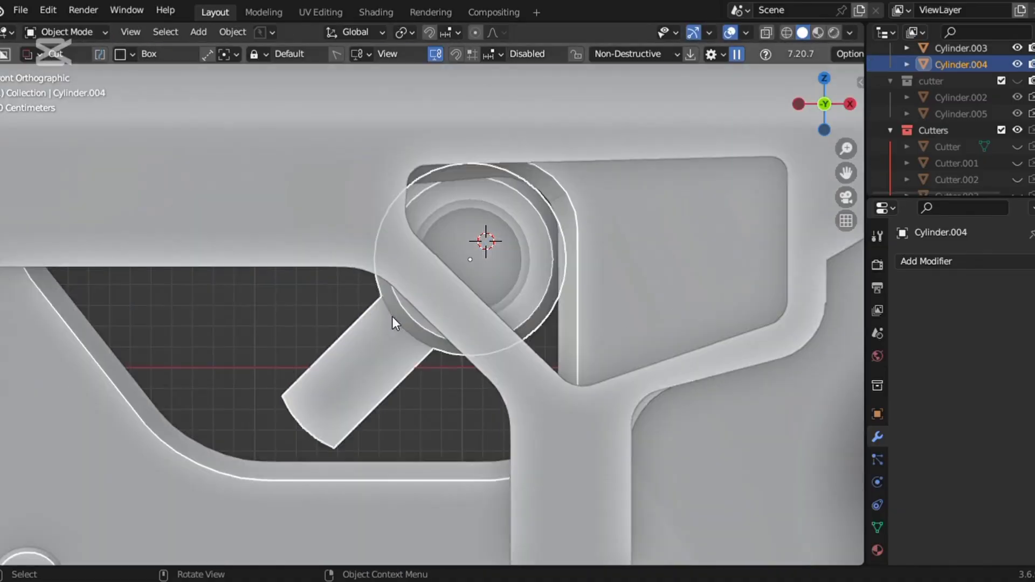